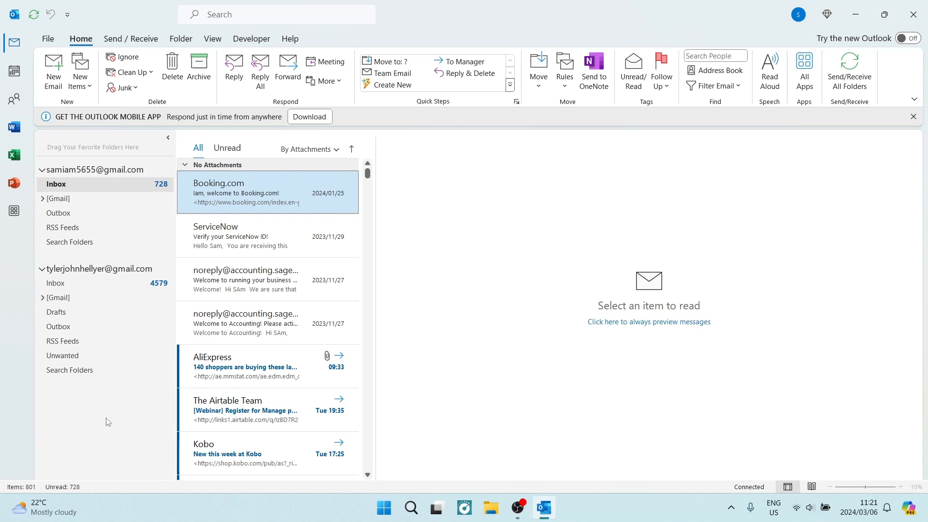
{"action": "mouse_move", "coordinate": [273, 312]}
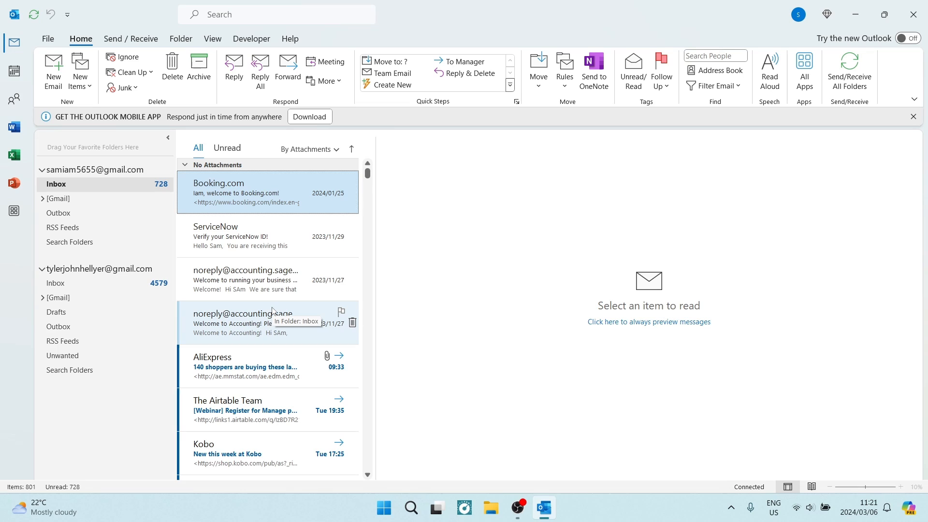
{"action": "mouse_move", "coordinate": [291, 326]}
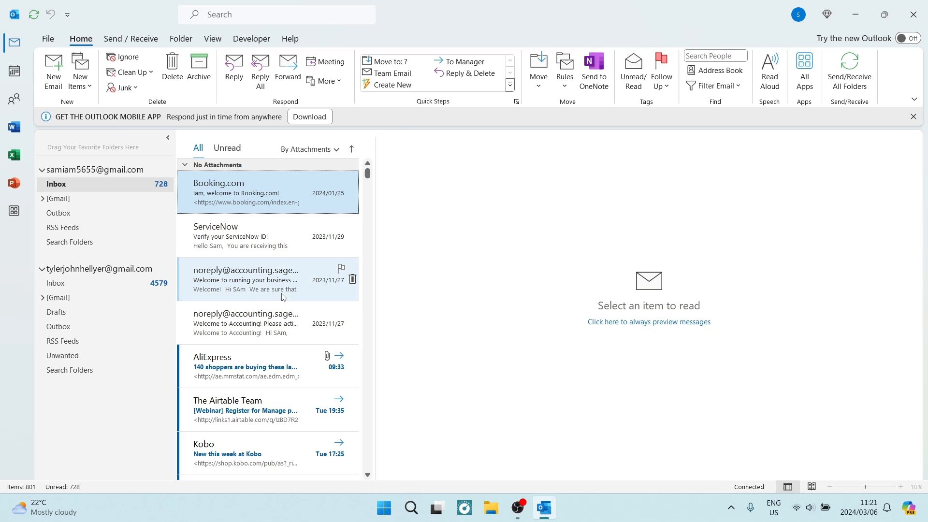
{"action": "mouse_move", "coordinate": [294, 276]}
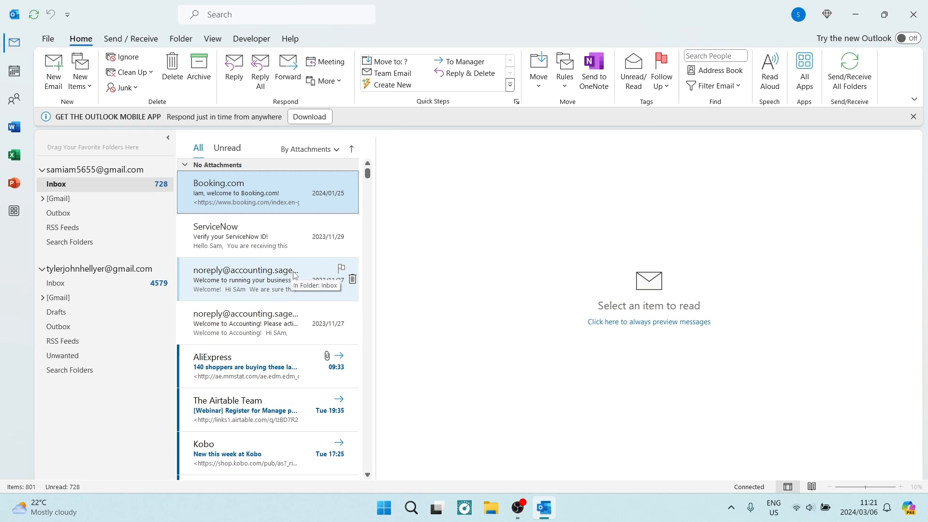
{"action": "mouse_move", "coordinate": [88, 136]}
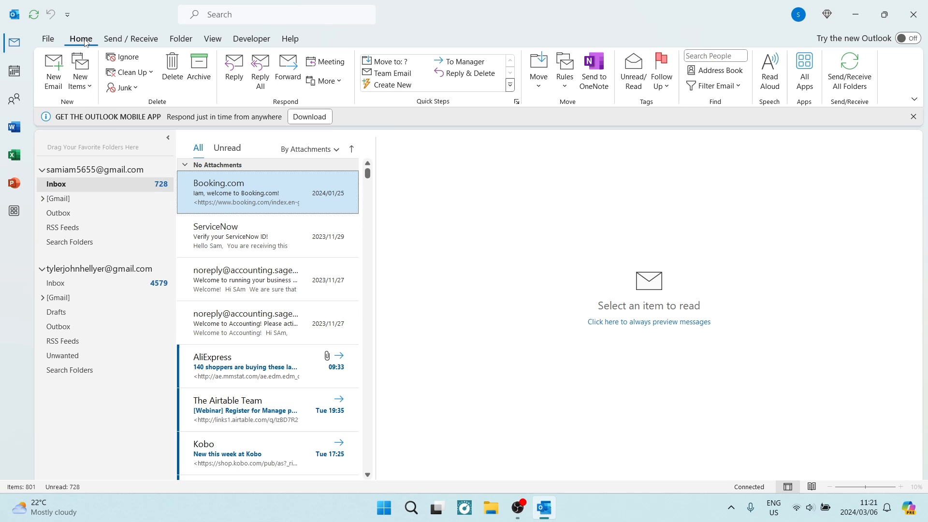
Step: Show the New Items menu of additional item types on the Home ribbon
{"action": "left_click", "coordinate": [79, 83]}
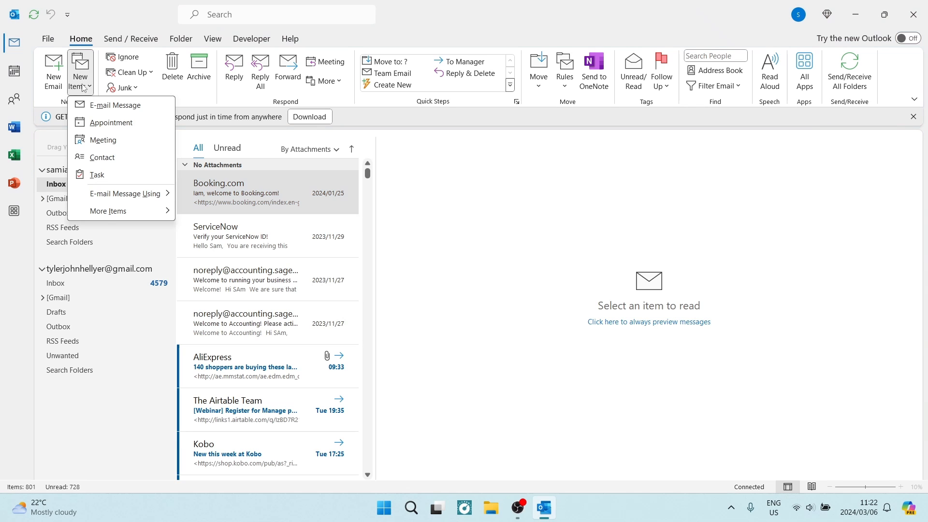
{"action": "mouse_move", "coordinate": [102, 139]}
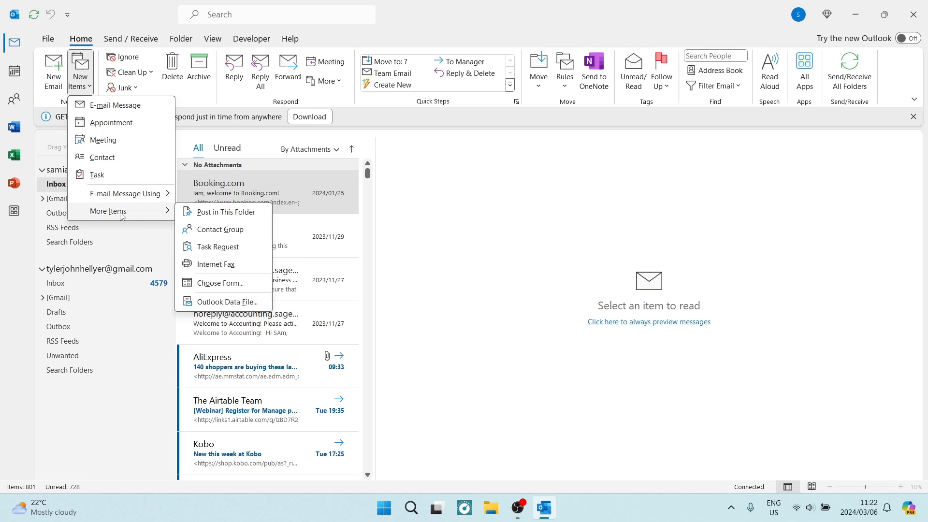
{"action": "mouse_move", "coordinate": [226, 231]}
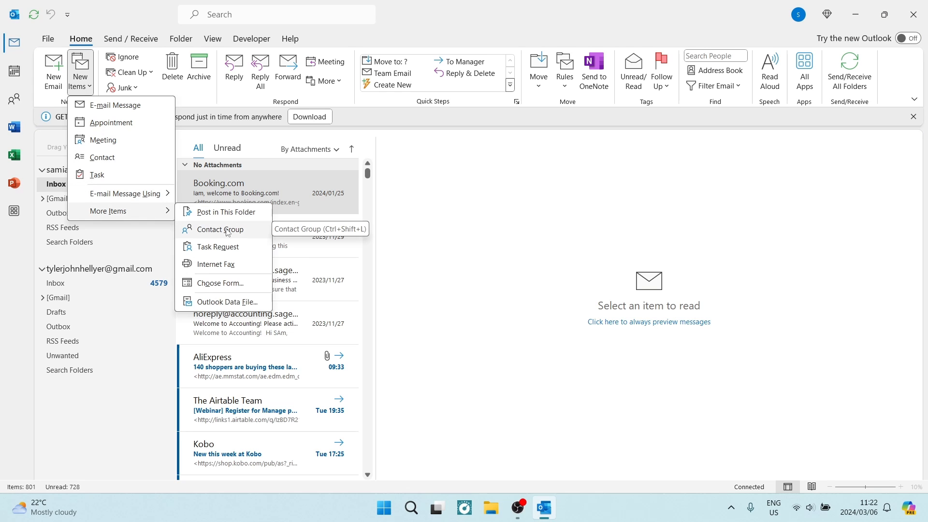
Step: Create a new untitled Contact Group and show its Add Members source options
{"action": "left_click", "coordinate": [220, 230]}
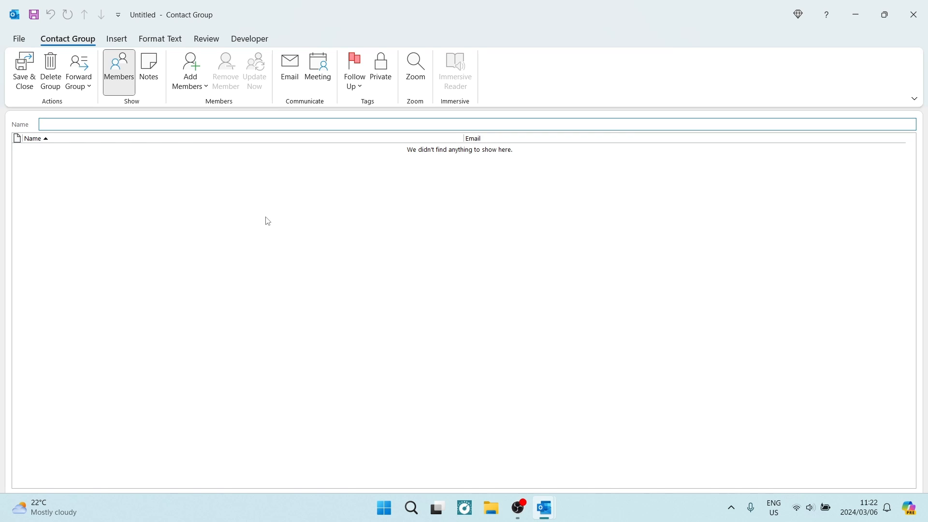
{"action": "mouse_move", "coordinate": [215, 249]}
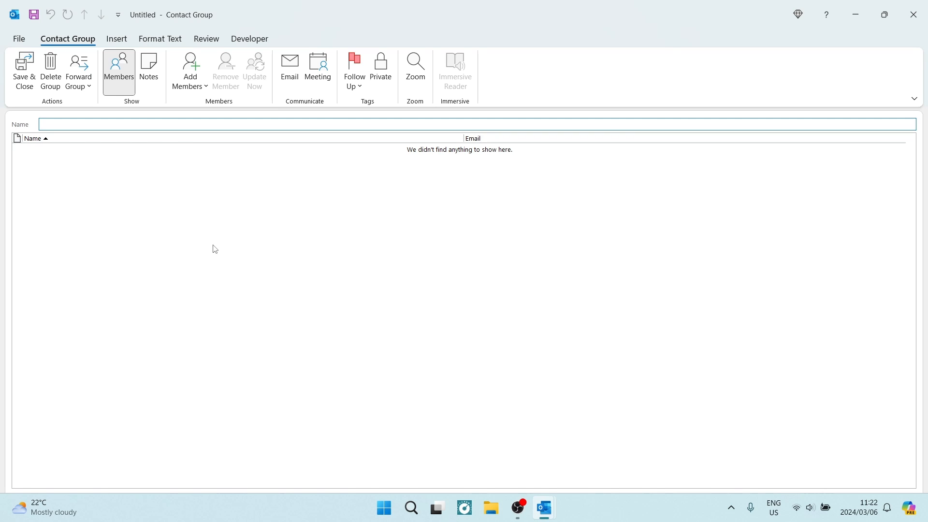
{"action": "mouse_move", "coordinate": [122, 92]}
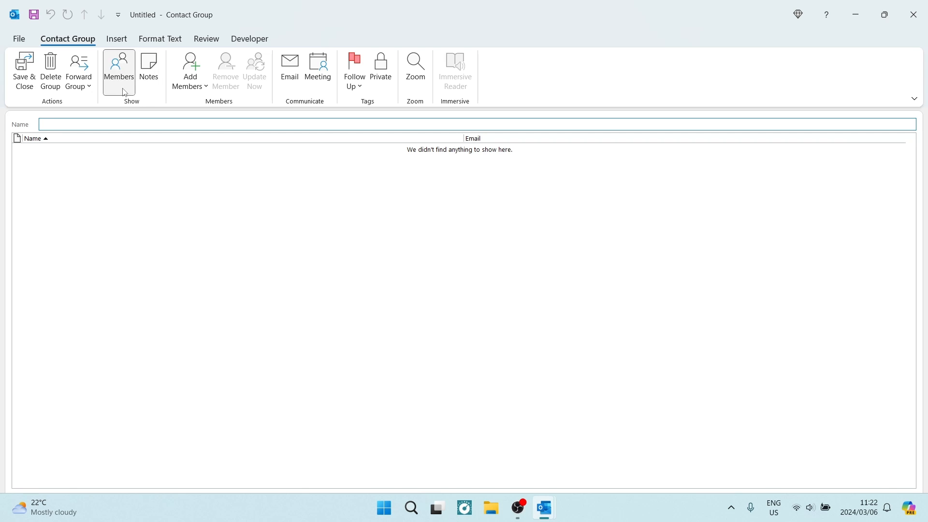
{"action": "mouse_move", "coordinate": [189, 67]}
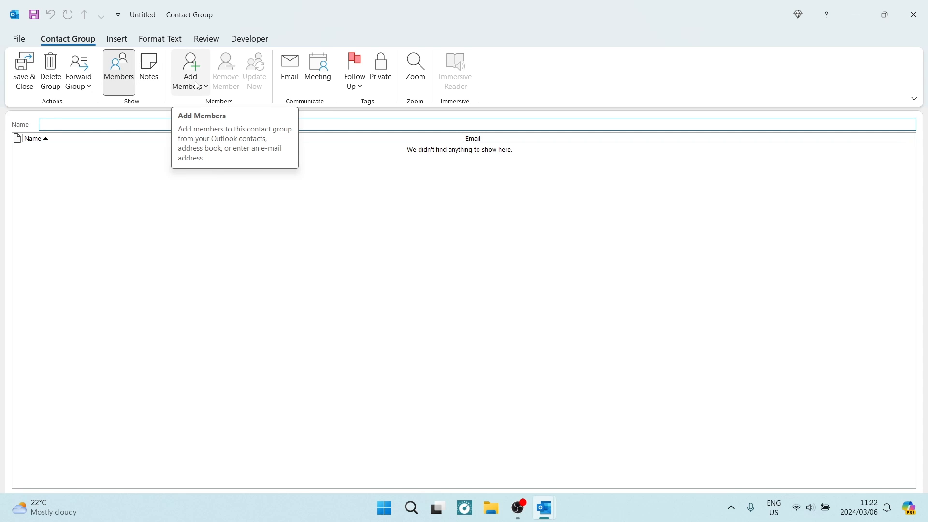
{"action": "left_click", "coordinate": [189, 71]}
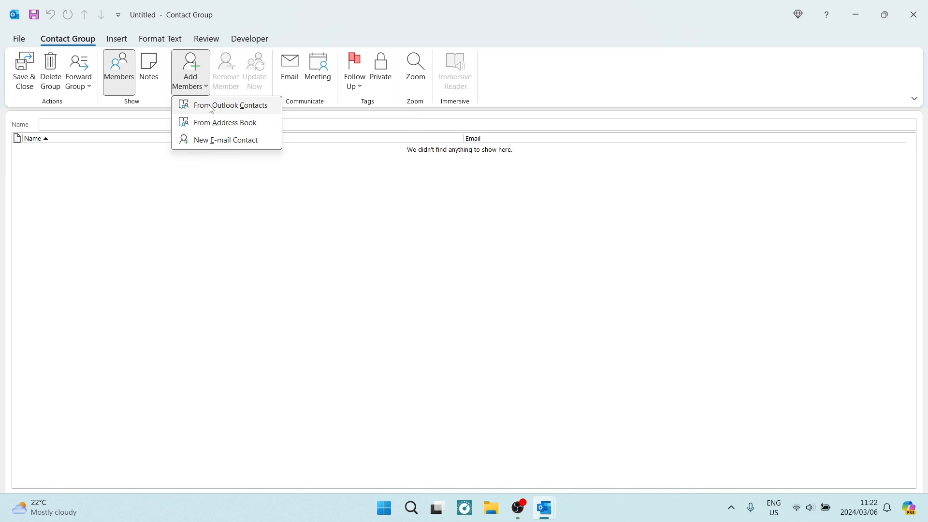
{"action": "mouse_move", "coordinate": [225, 123]}
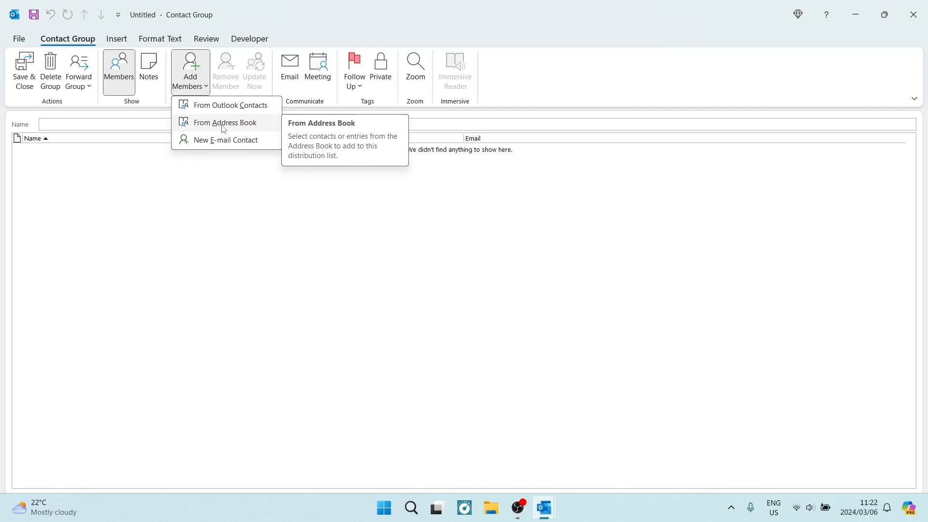
{"action": "mouse_move", "coordinate": [225, 139]}
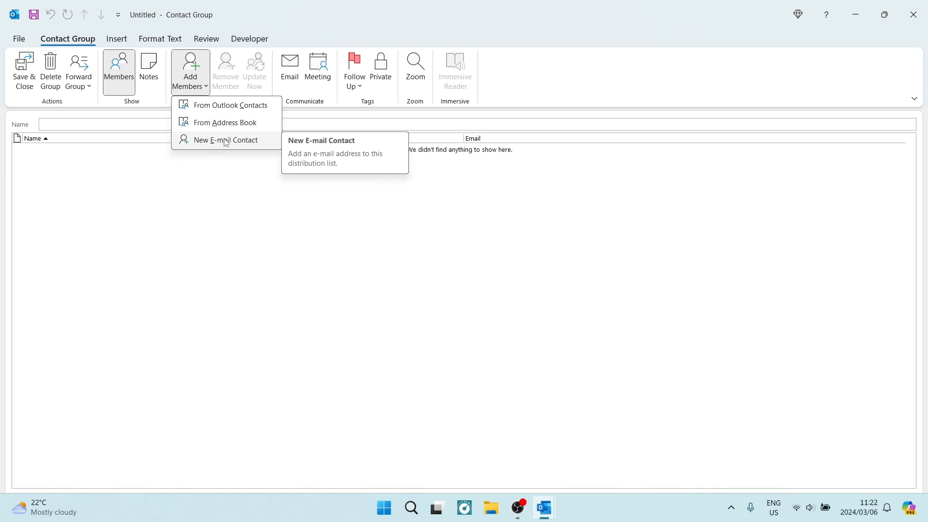
{"action": "left_click", "coordinate": [227, 139]}
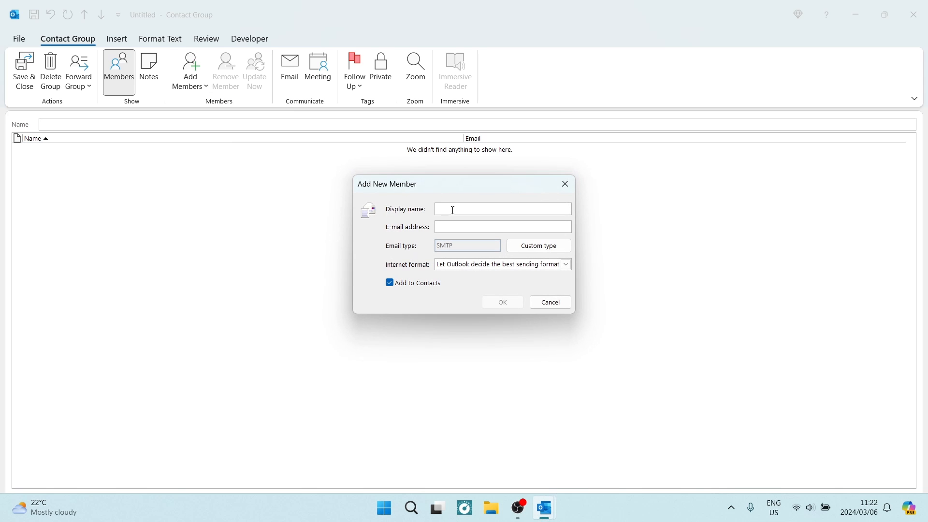
{"action": "type", "text": "Arthur"}
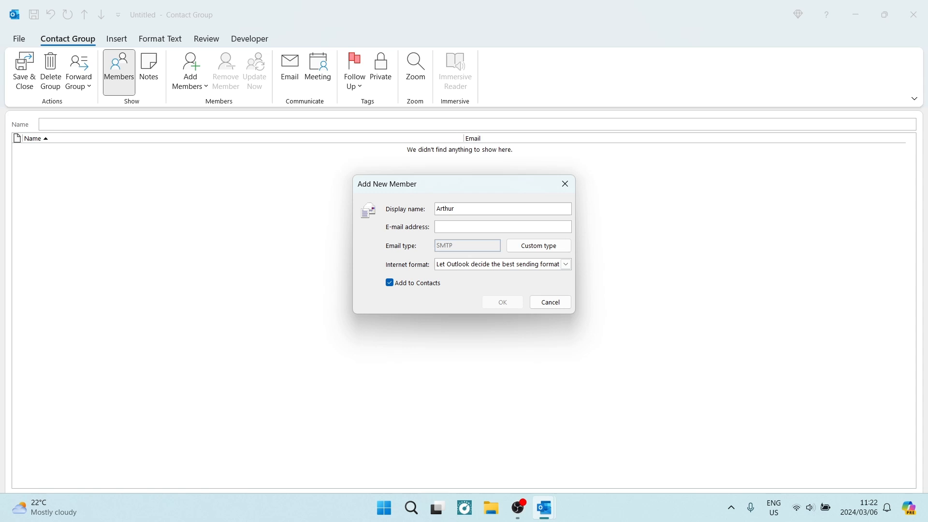
{"action": "left_click", "coordinate": [503, 227]}
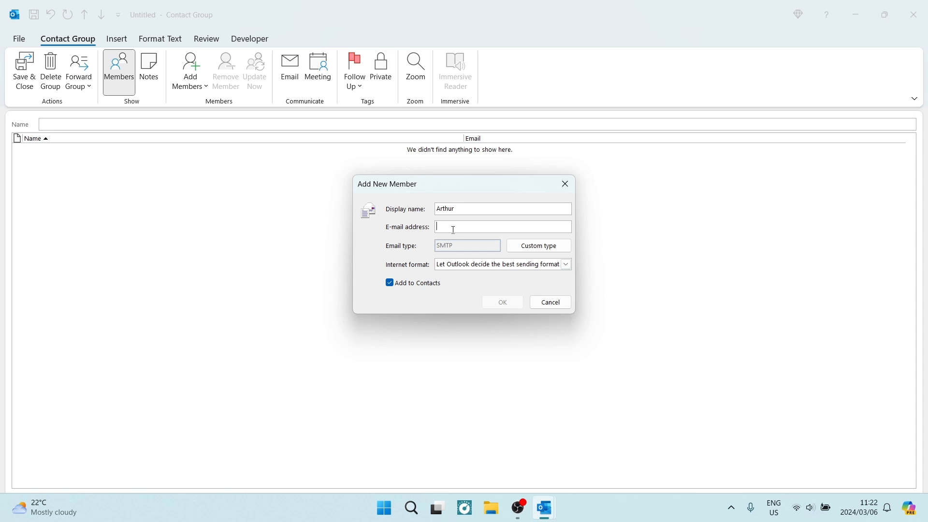
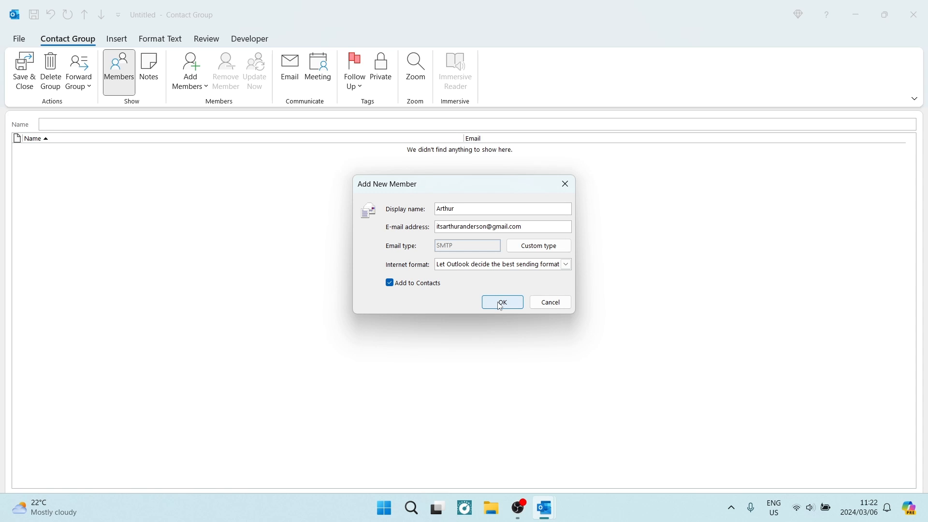
{"action": "left_click", "coordinate": [502, 302]}
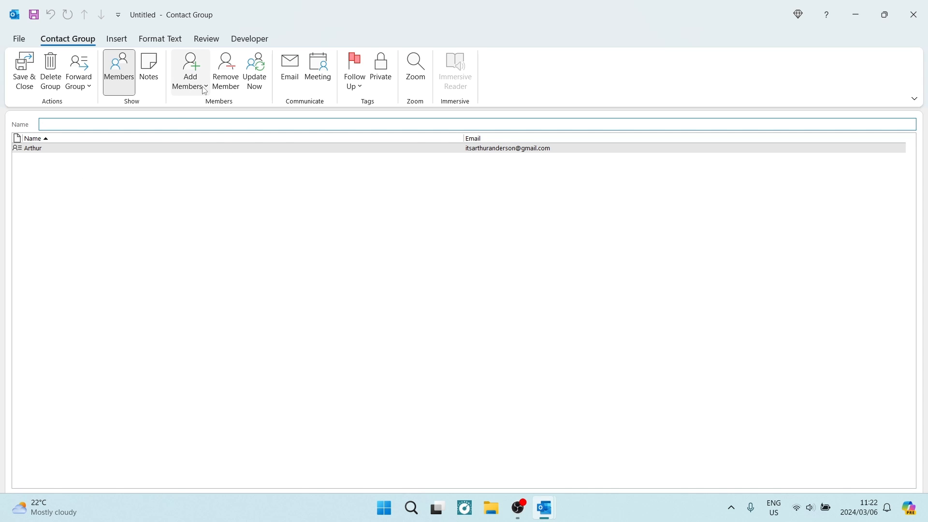
{"action": "left_click", "coordinate": [189, 64]}
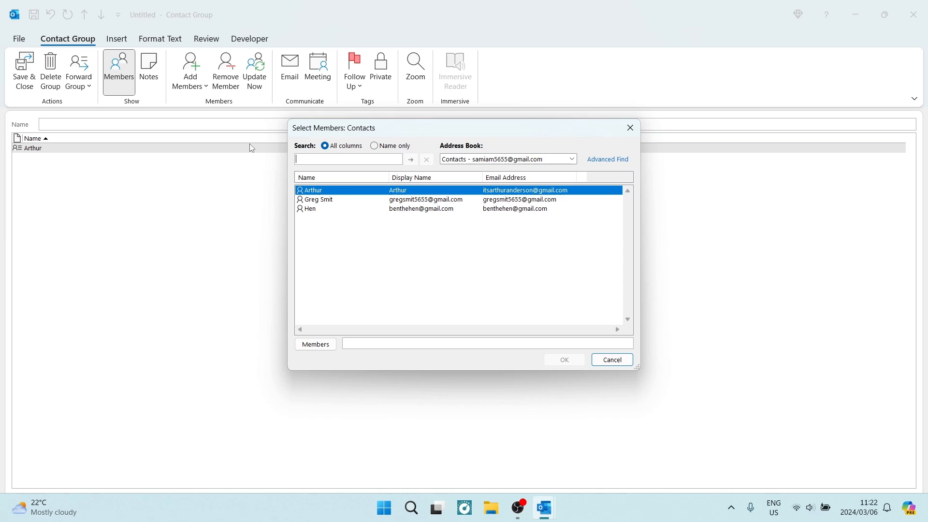
{"action": "mouse_move", "coordinate": [391, 202]}
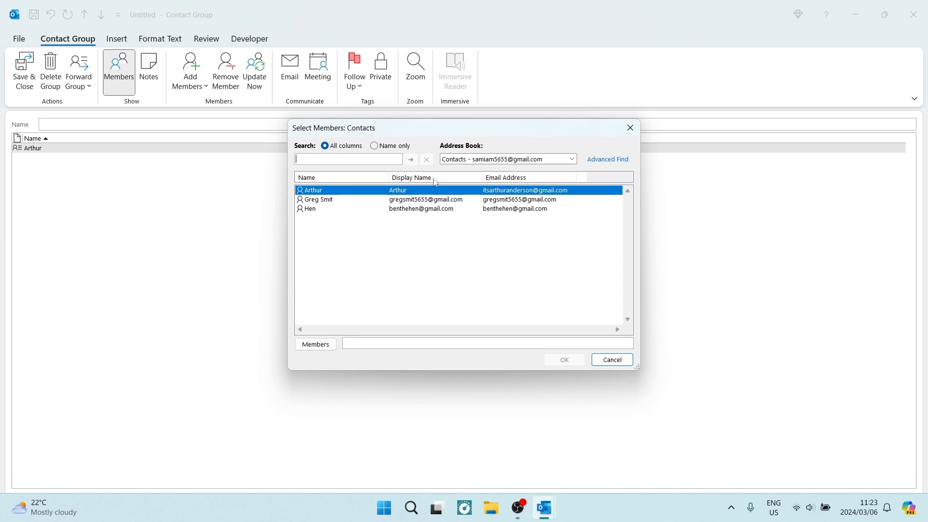
{"action": "mouse_move", "coordinate": [413, 203]}
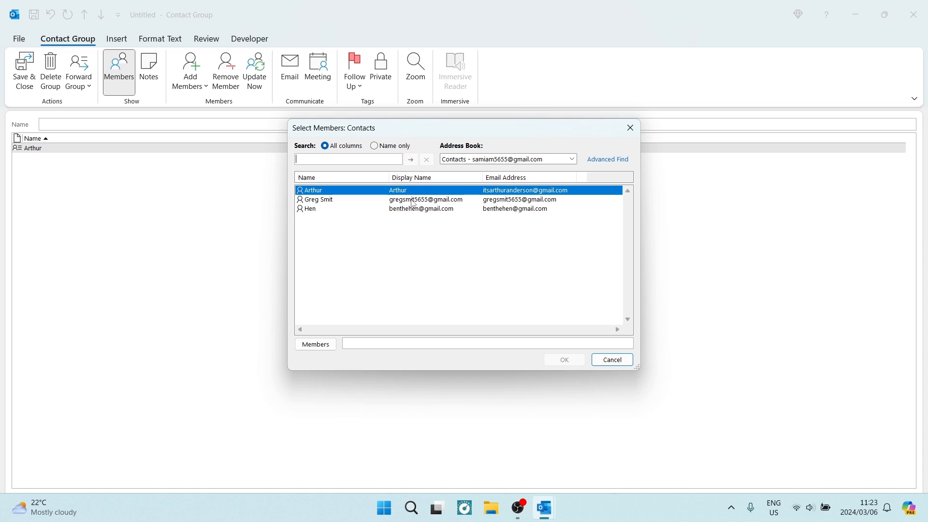
{"action": "mouse_move", "coordinate": [336, 252]}
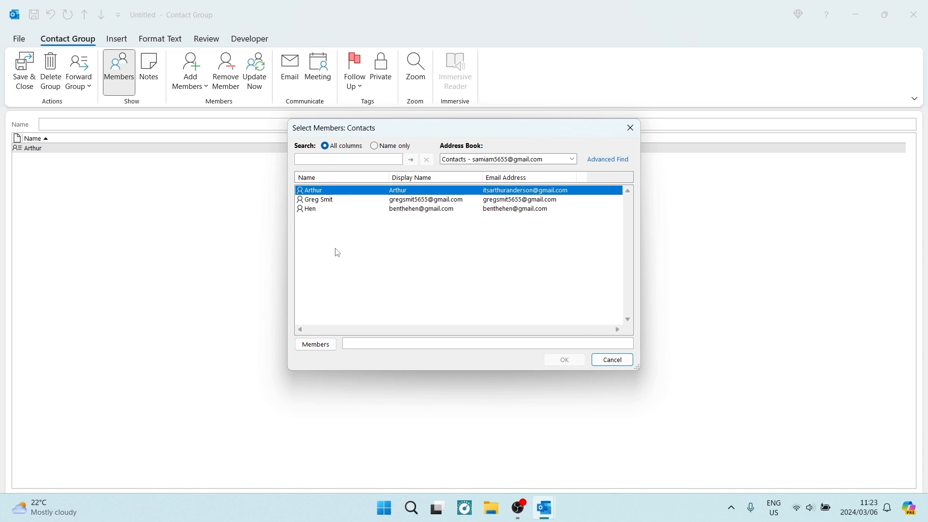
{"action": "left_click", "coordinate": [315, 344]}
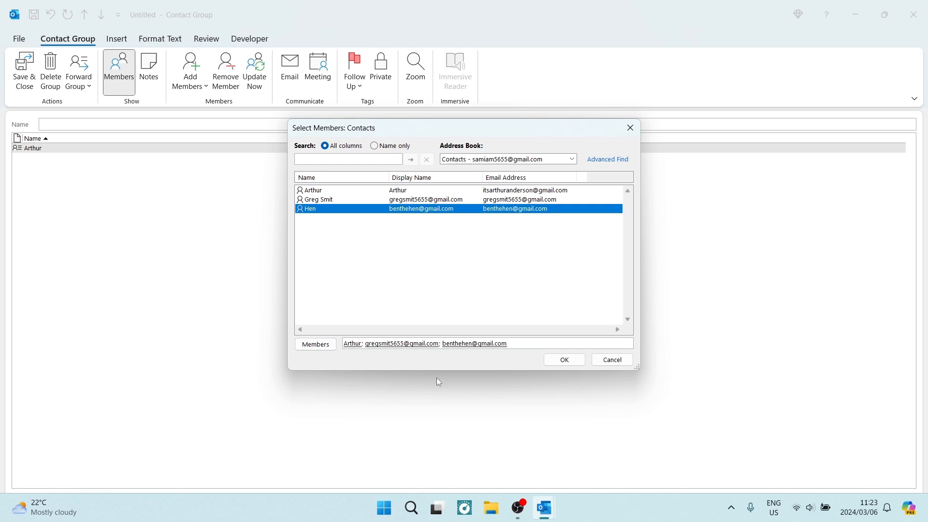
{"action": "left_click", "coordinate": [562, 359]}
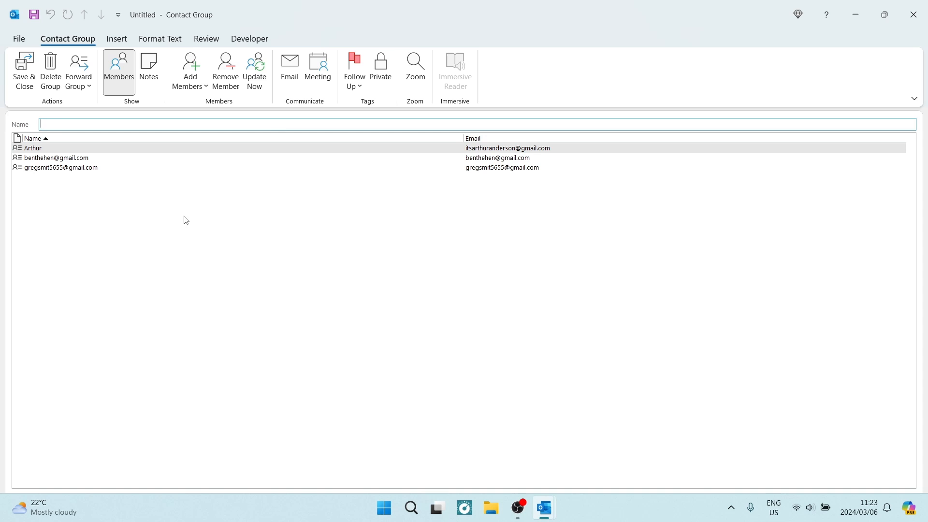
{"action": "mouse_move", "coordinate": [266, 221]}
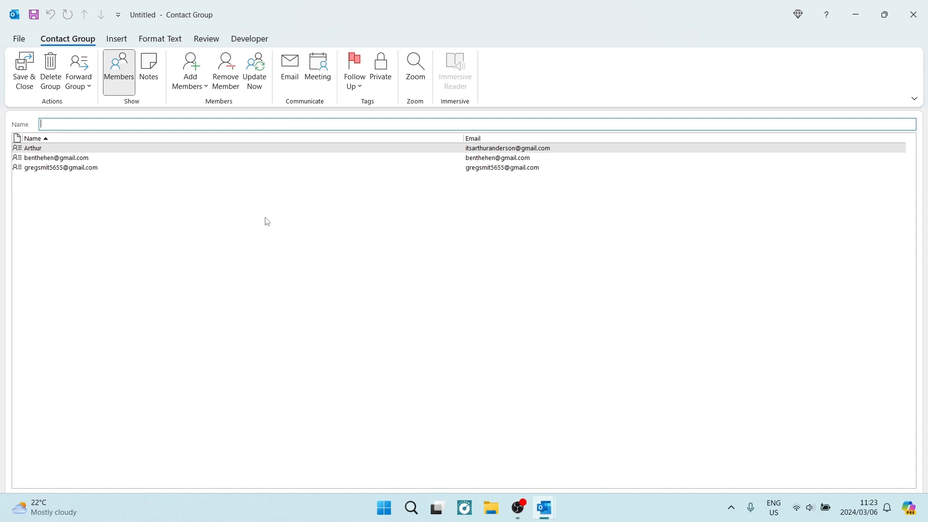
{"action": "mouse_move", "coordinate": [193, 195]}
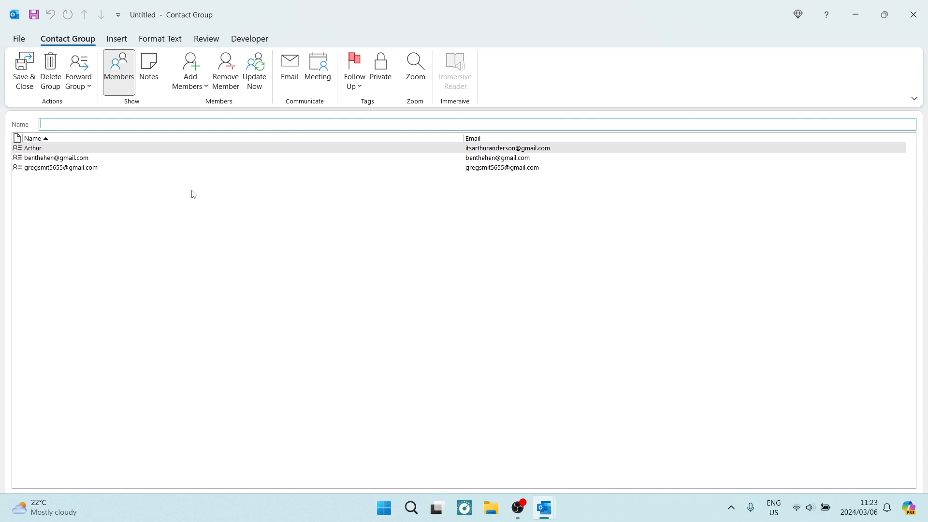
{"action": "mouse_move", "coordinate": [78, 70]}
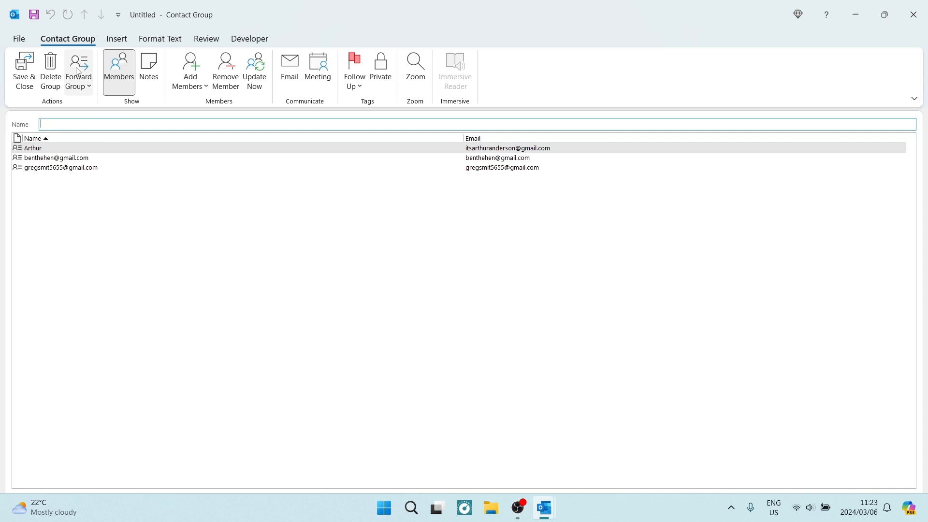
{"action": "mouse_move", "coordinate": [24, 70]}
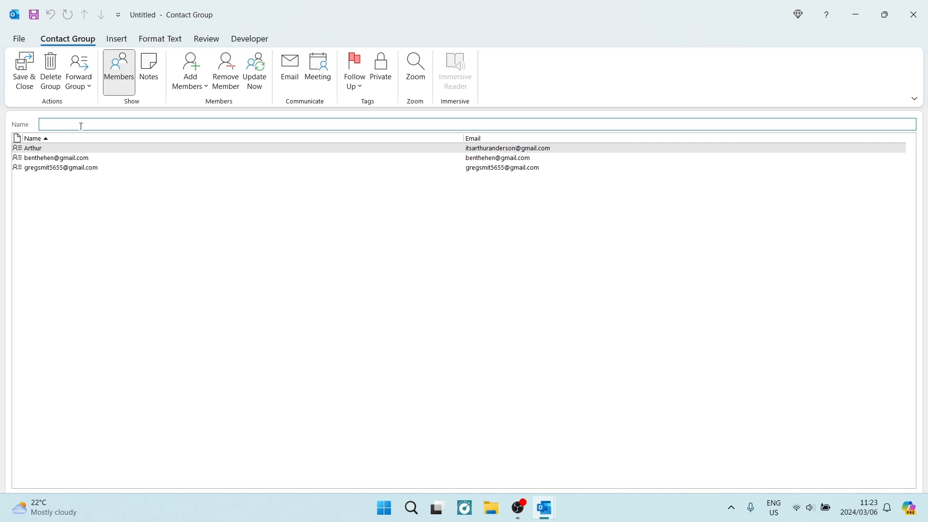
Step: Name the group 'Contact Group 1' in the Name box
{"action": "type", "text": "Co"}
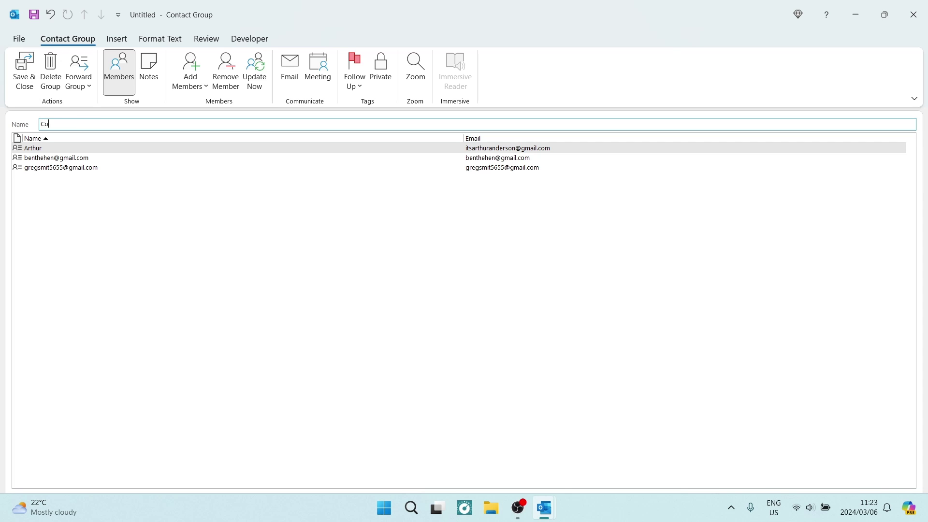
{"action": "type", "text": "ntact Gr"}
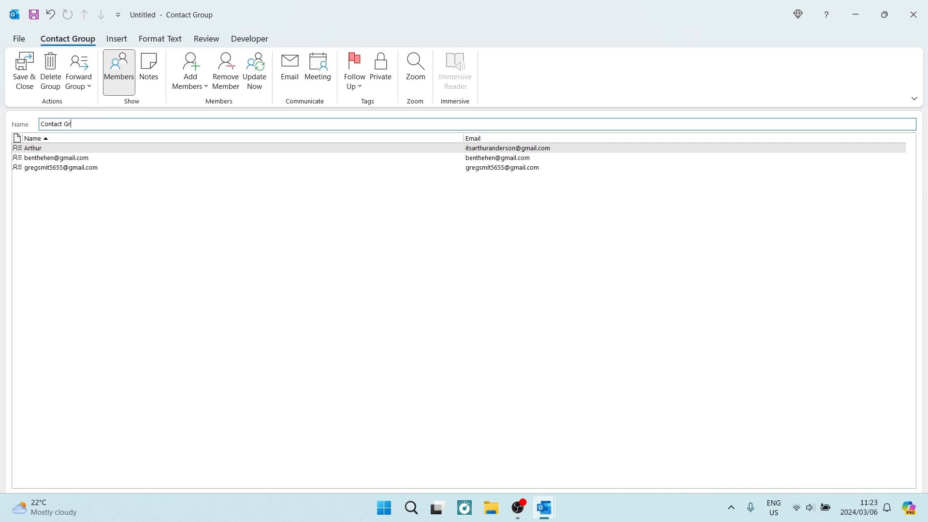
{"action": "type", "text": "oup 1"}
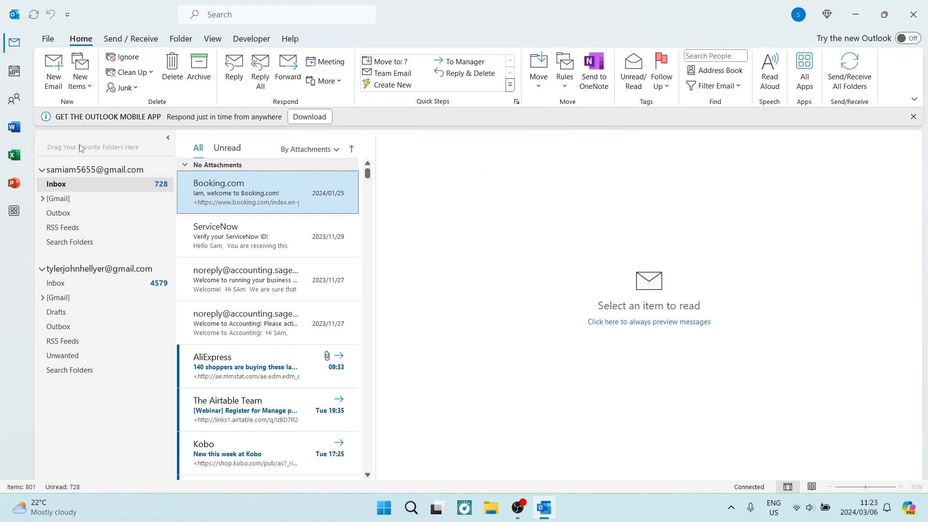
{"action": "mouse_move", "coordinate": [71, 108]}
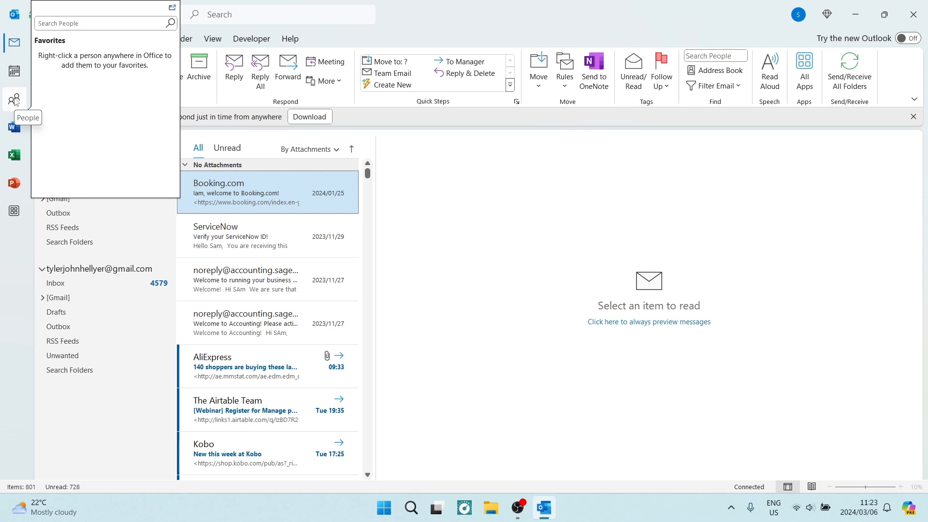
{"action": "left_click", "coordinate": [14, 99]}
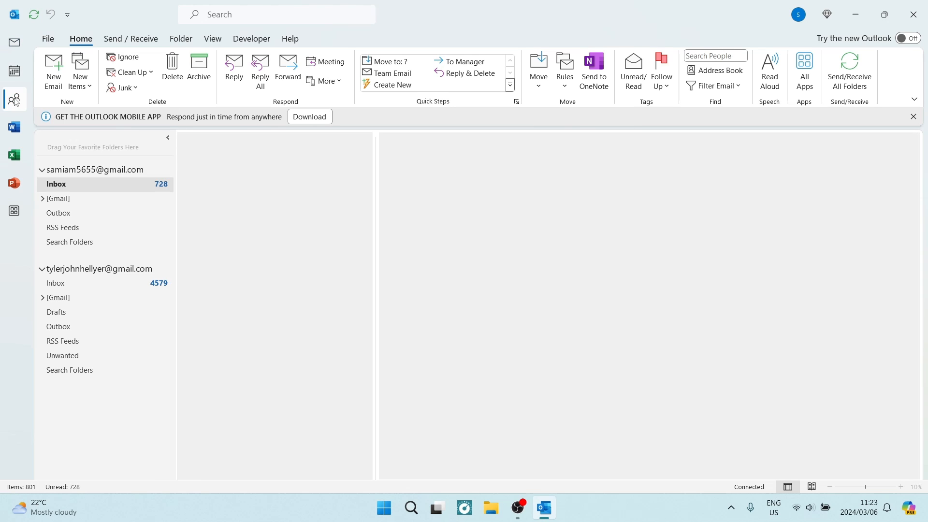
{"action": "left_click", "coordinate": [14, 100]}
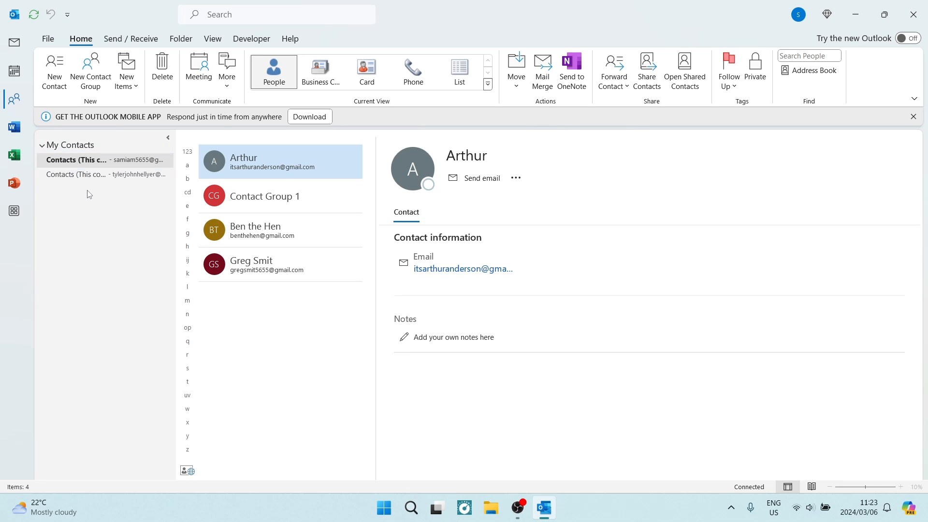
{"action": "mouse_move", "coordinate": [129, 270]}
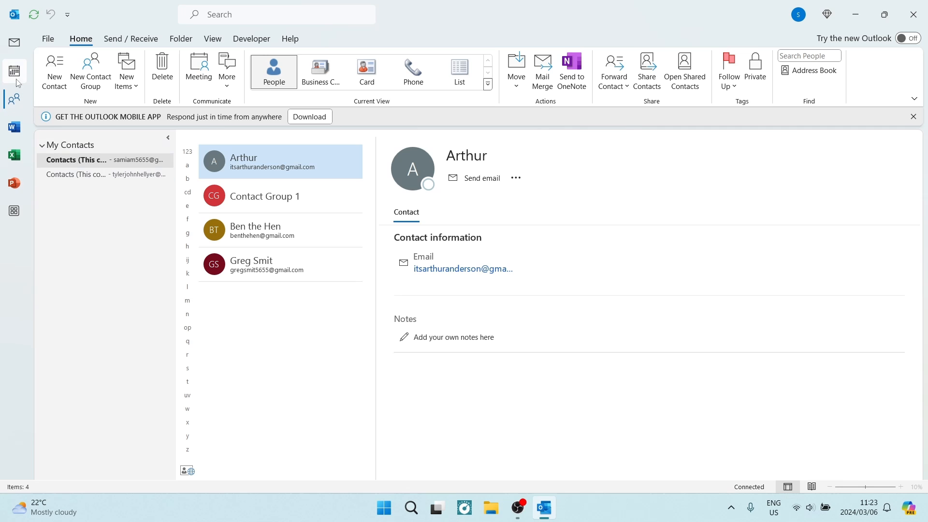
{"action": "left_click", "coordinate": [15, 41]}
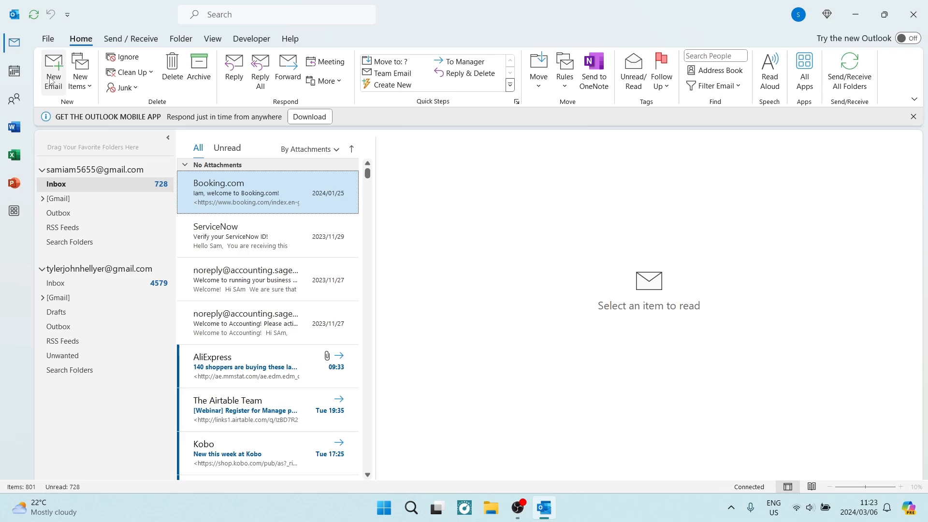
Step: Start a new e-mail with Contact Group 1 chosen from Select Names as the To recipient
{"action": "left_click", "coordinate": [54, 70]}
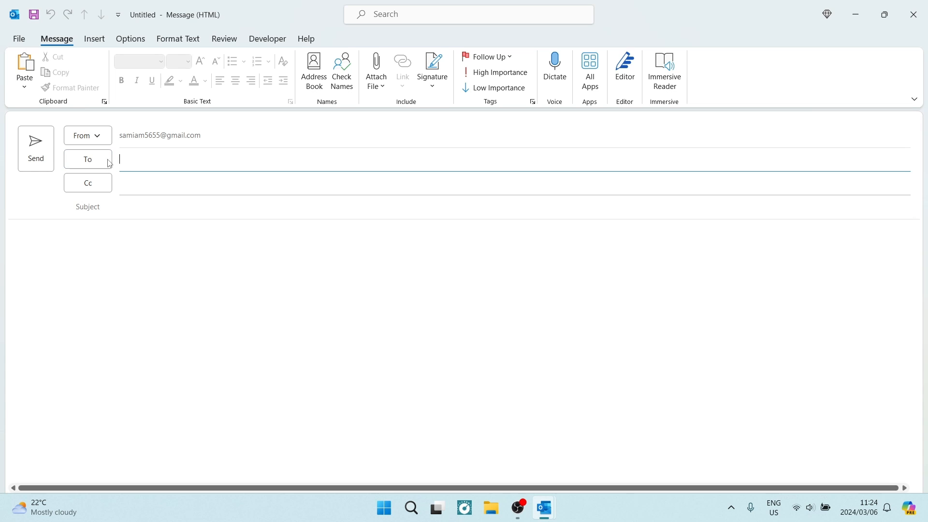
{"action": "left_click", "coordinate": [87, 159]}
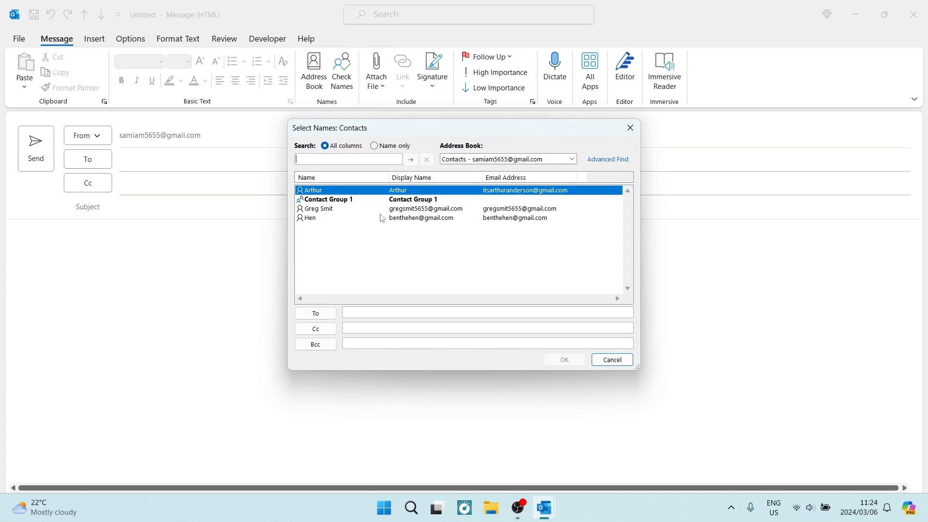
{"action": "left_click", "coordinate": [329, 200]}
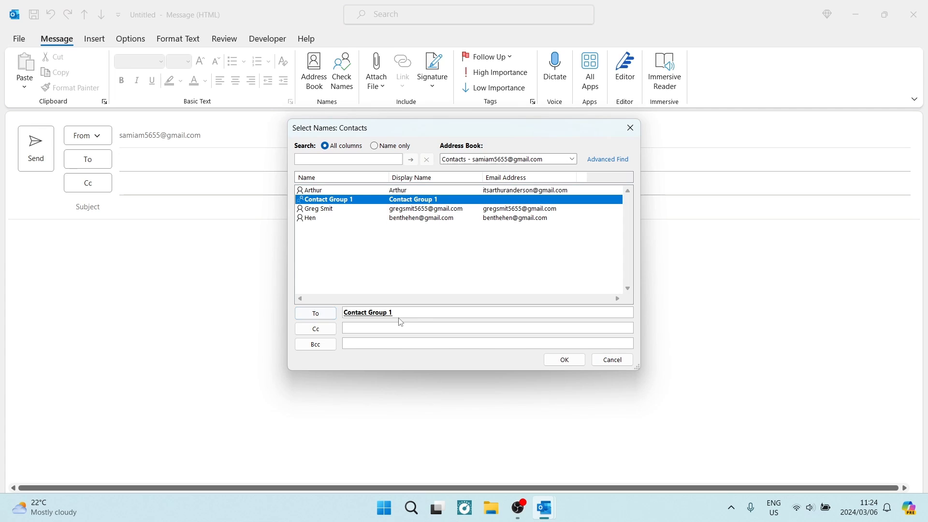
{"action": "left_click", "coordinate": [563, 359]}
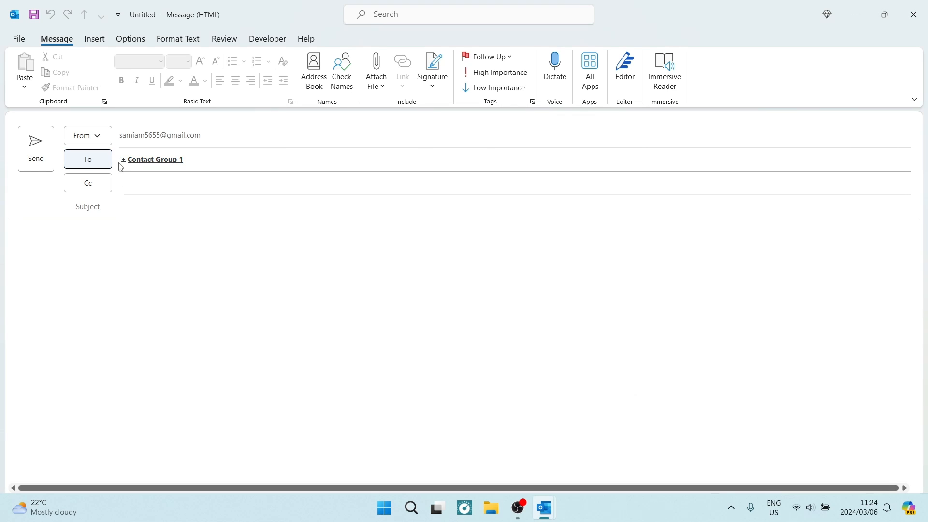
{"action": "left_click", "coordinate": [123, 159]}
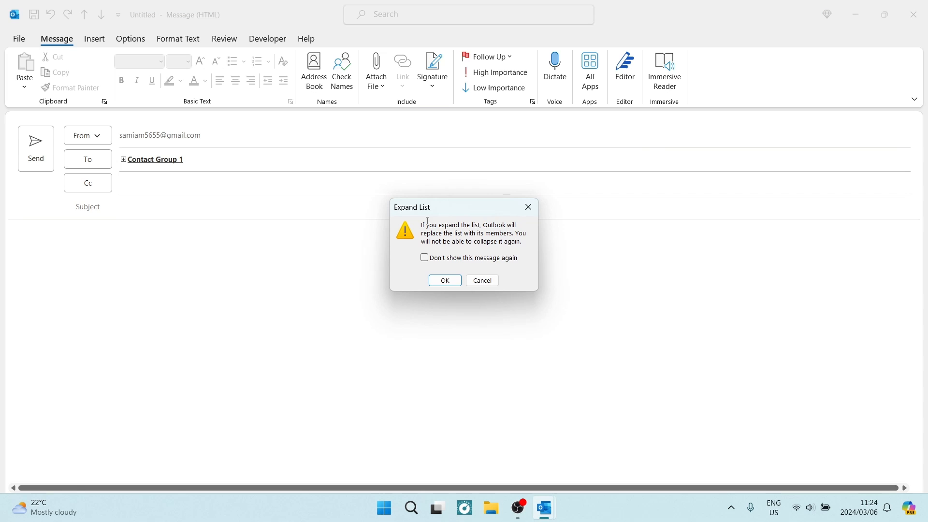
{"action": "mouse_move", "coordinate": [445, 280]}
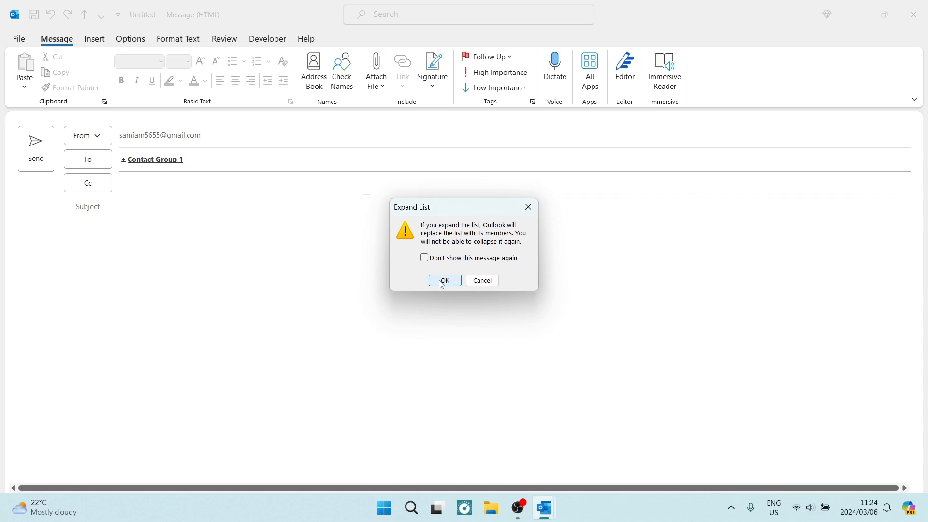
{"action": "left_click", "coordinate": [445, 280]}
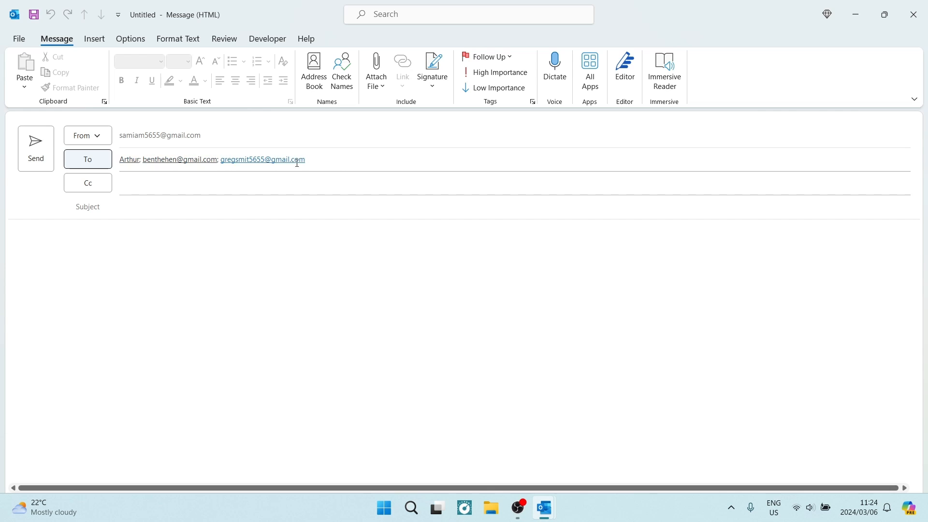
{"action": "mouse_move", "coordinate": [316, 160]}
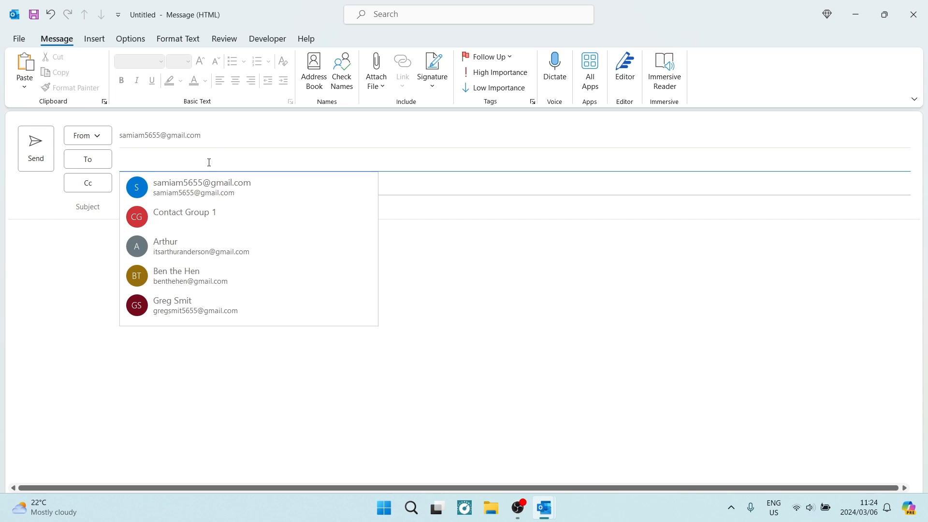
Step: Re-add Contact Group 1 as a single recipient via the 'Conta' autocomplete suggestion
{"action": "type", "text": "Con"}
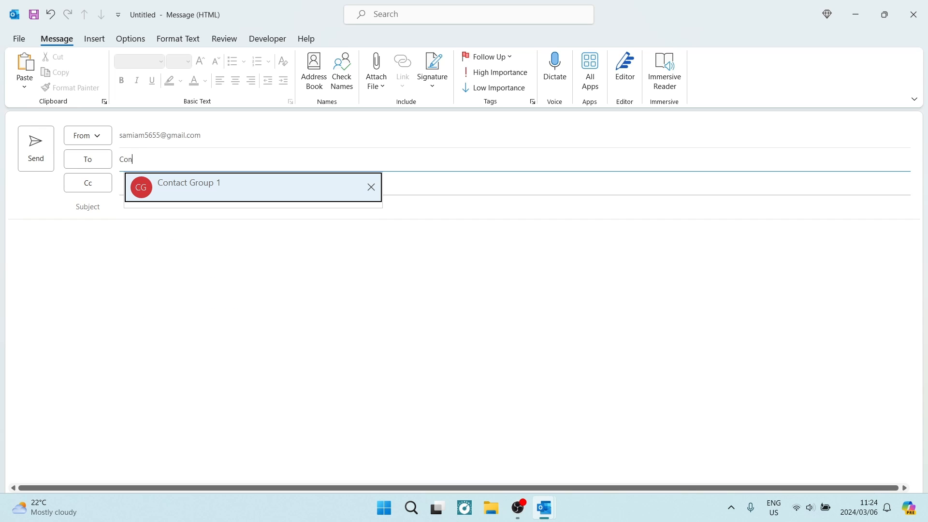
{"action": "type", "text": "ta"}
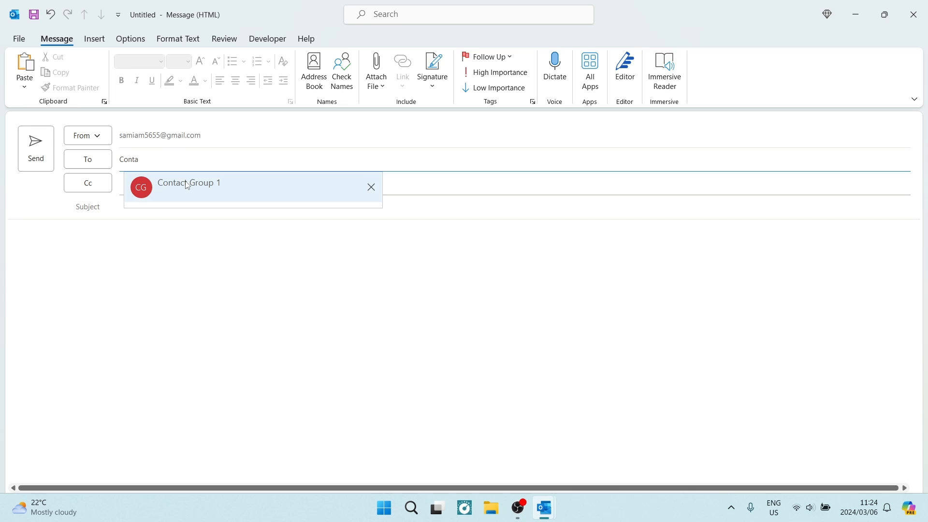
{"action": "left_click", "coordinate": [188, 186]}
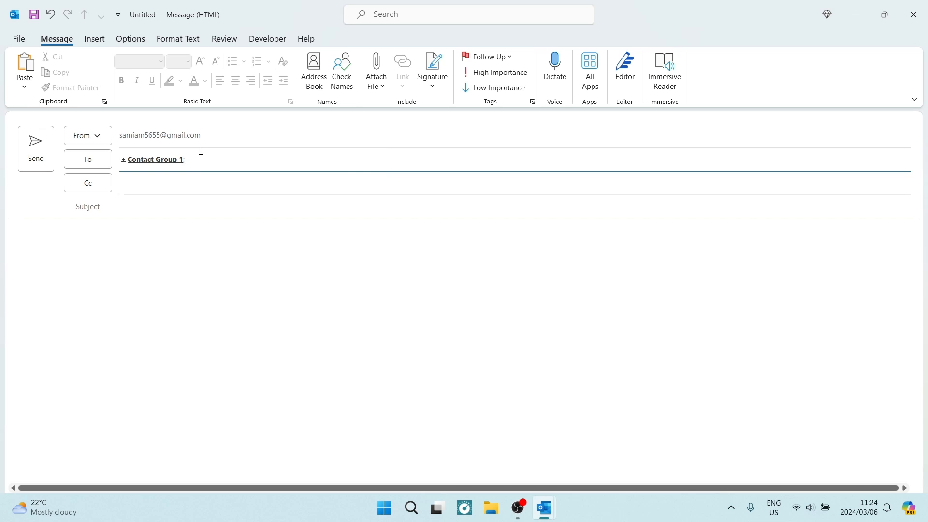